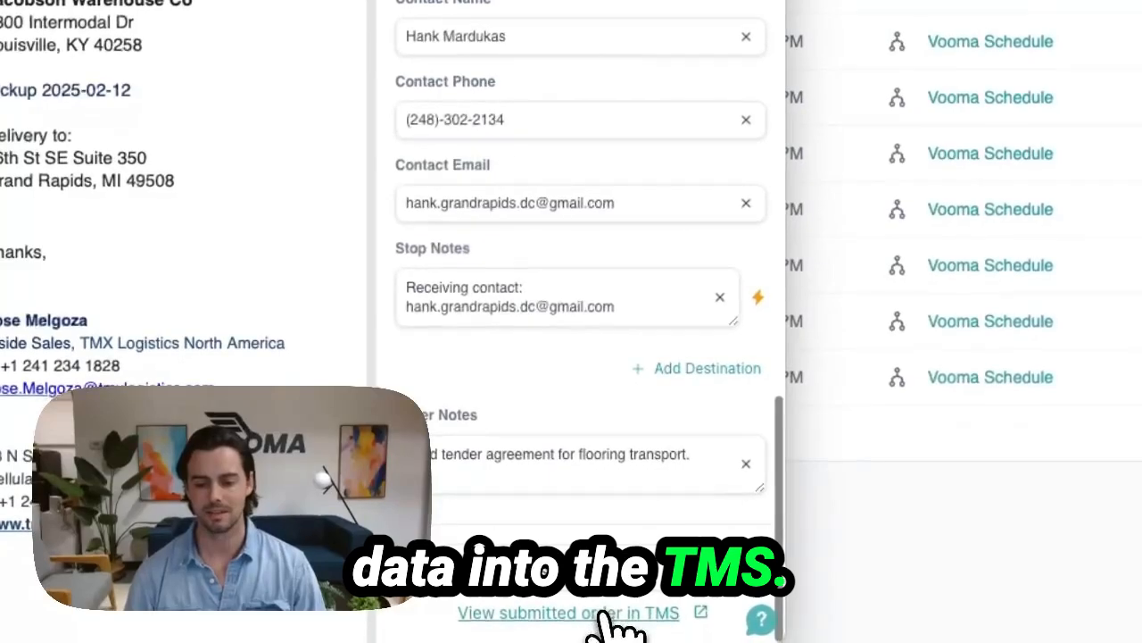
View the submitted load tender order in the TMS via the link at the form's bottom
click(567, 613)
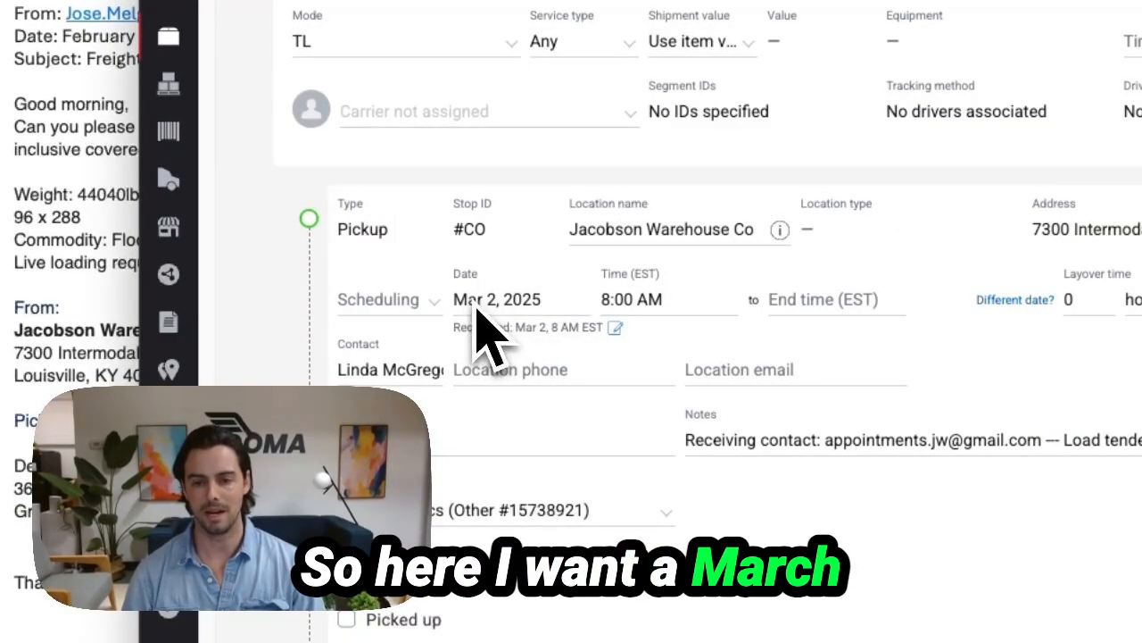
mouse_move(758, 392)
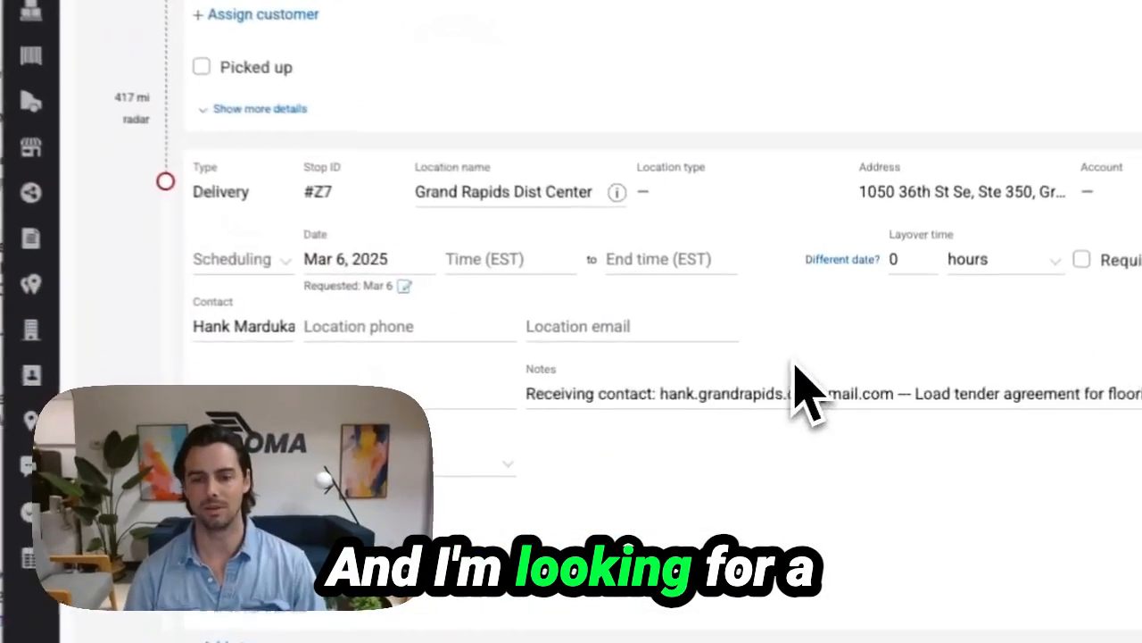
Choose 9:00 AM from the delivery stop's Time (EST) list for the Mar 6 delivery
click(366, 259)
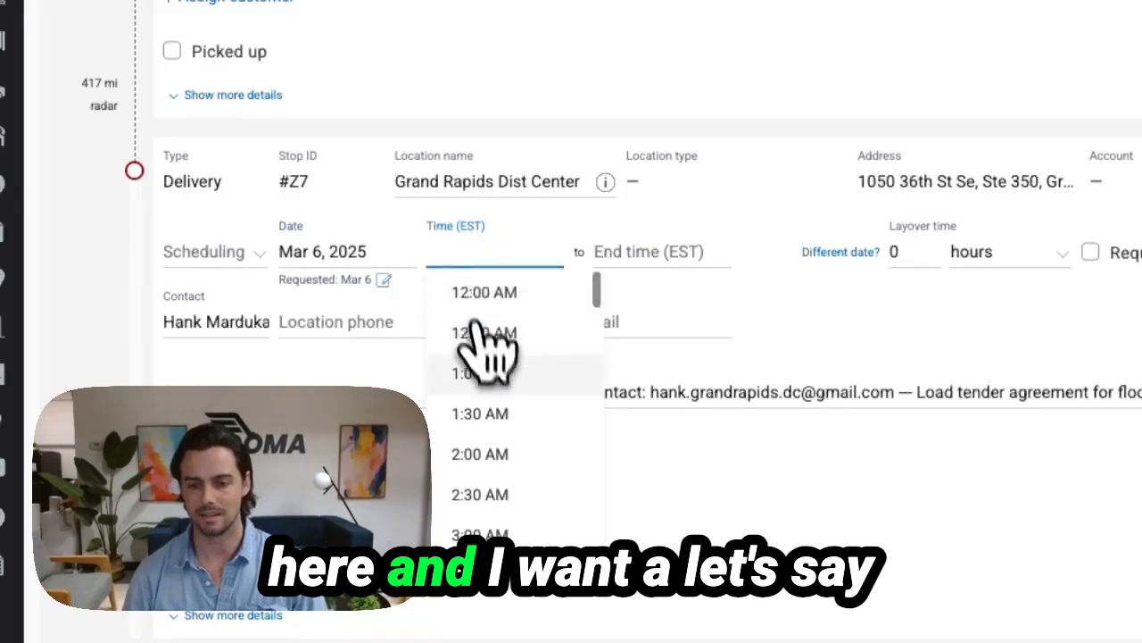
scroll(down, 3)
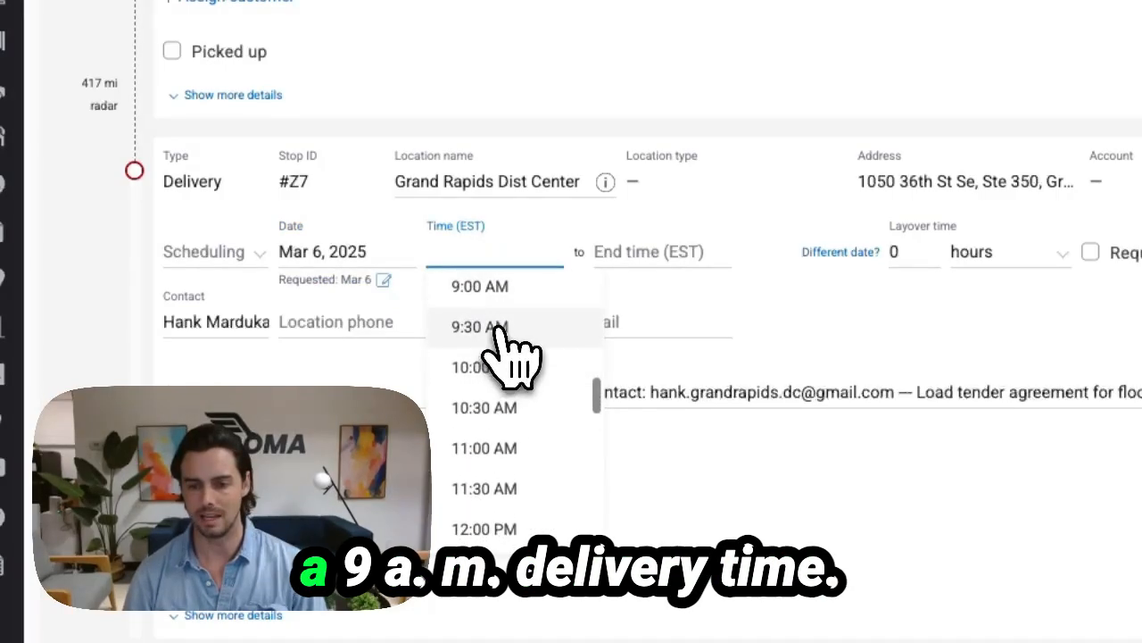
scroll(down, 3)
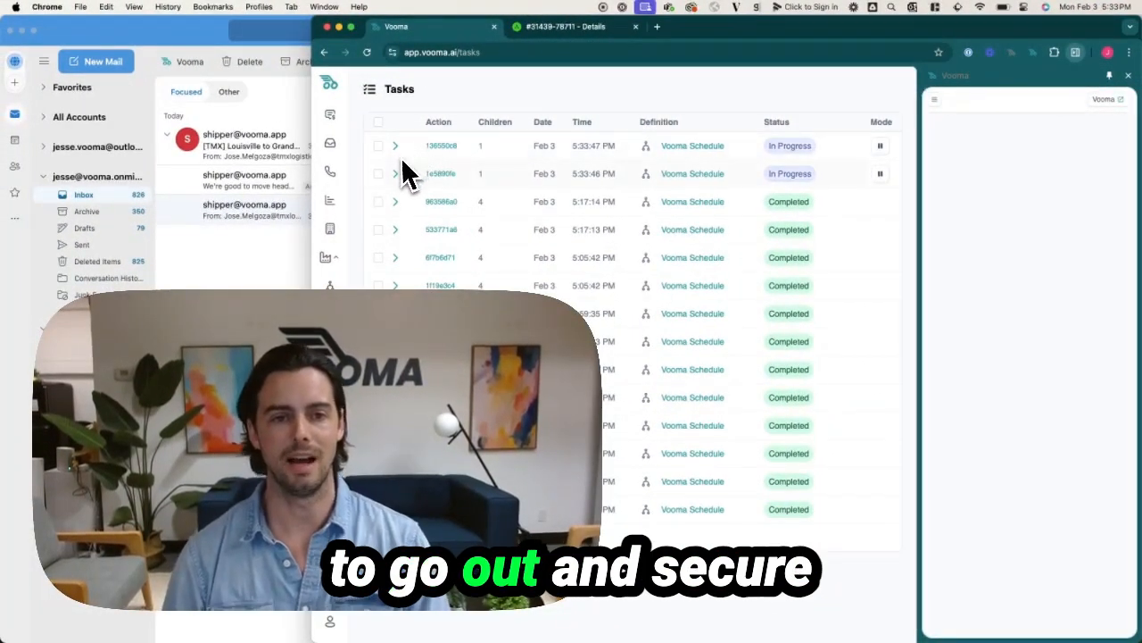
Review the Schedule Appointment Conversation email thread for the PO #6748219 pickup request and its counteroffers
click(396, 173)
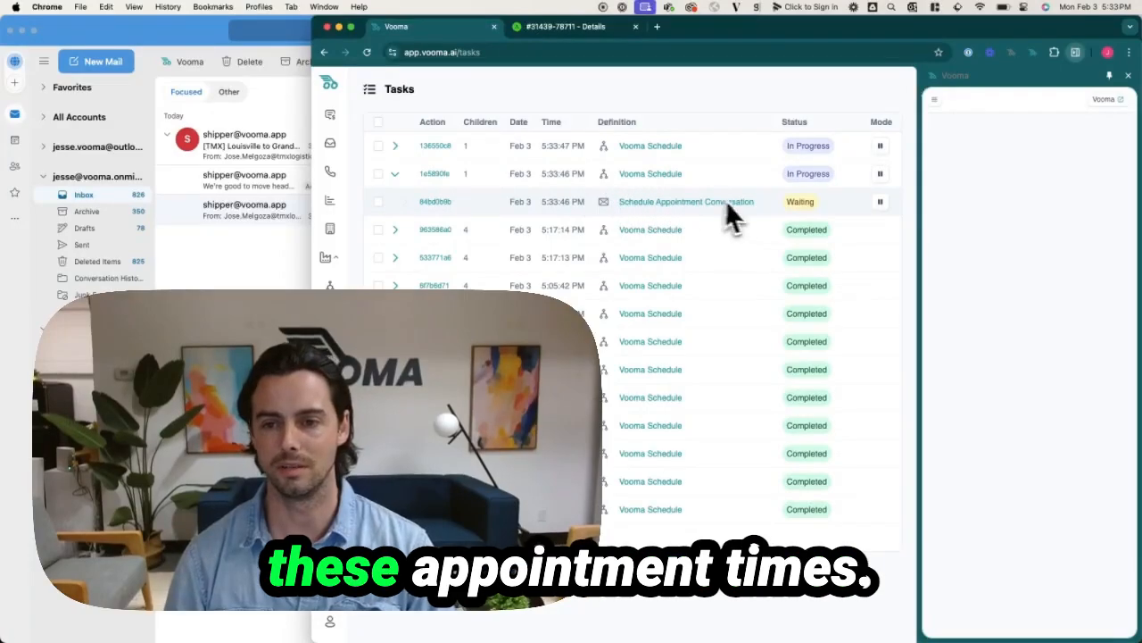
click(686, 200)
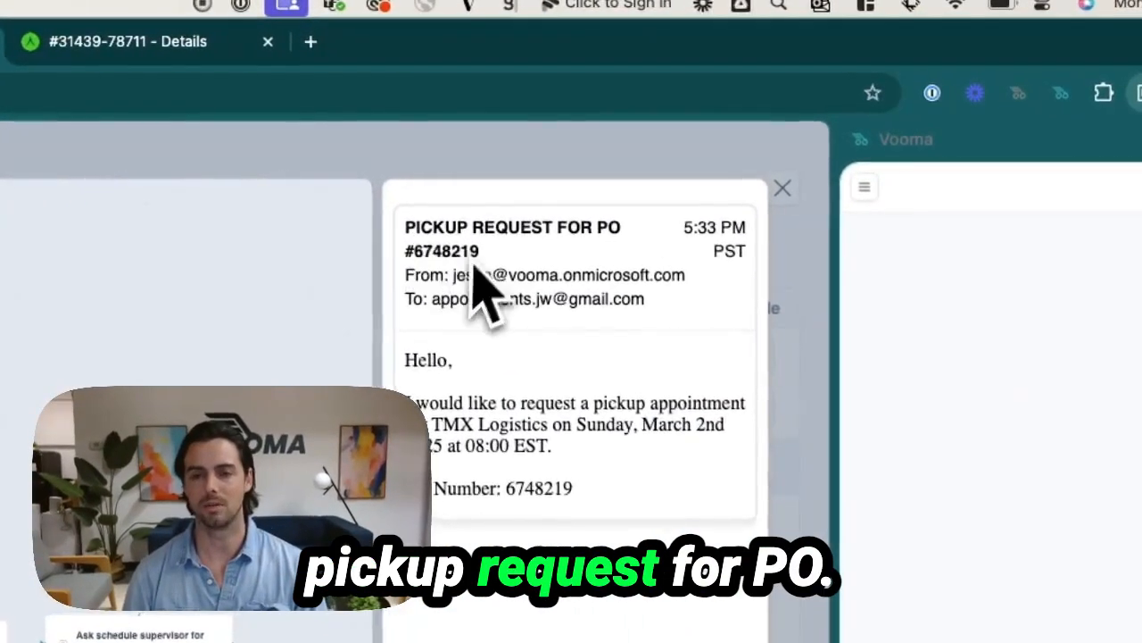
double_click(567, 275)
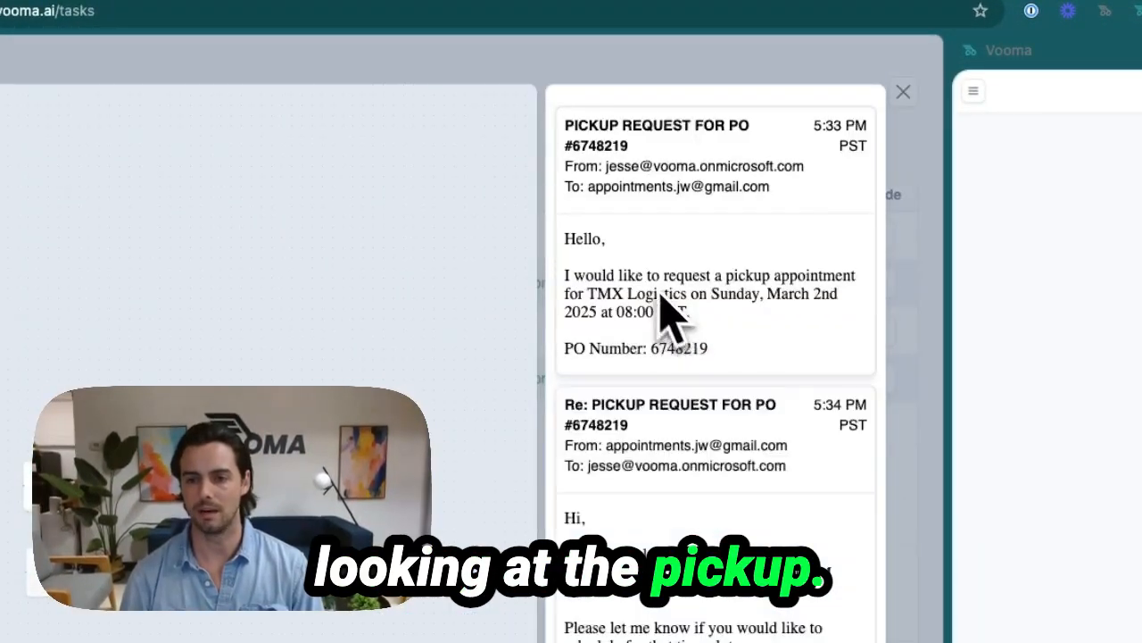
scroll(down, 3)
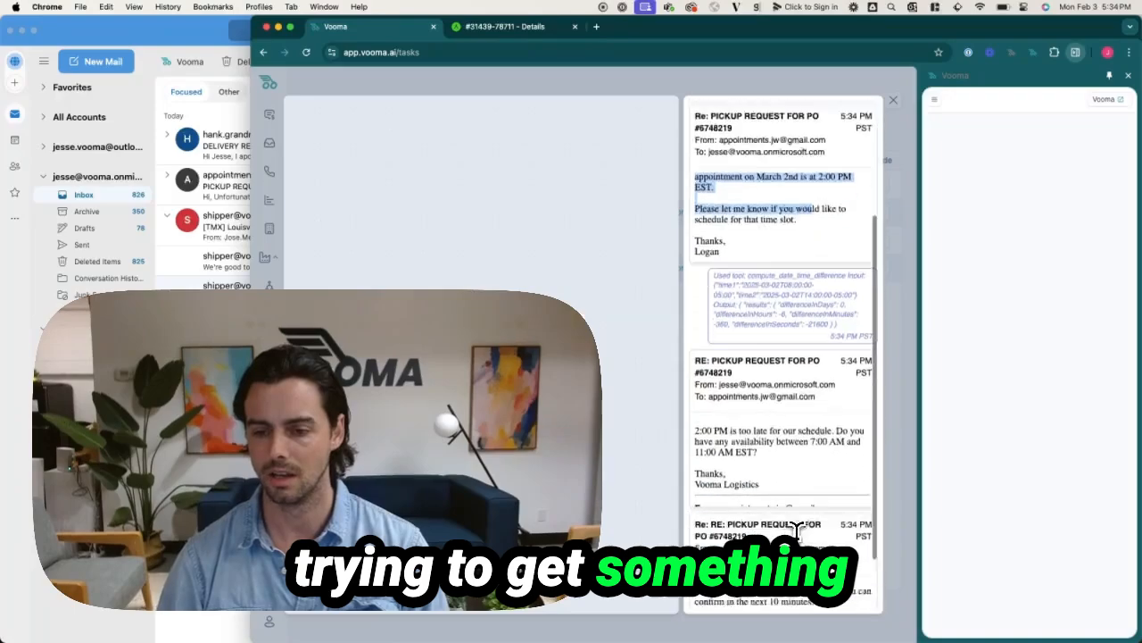
scroll(down, 3)
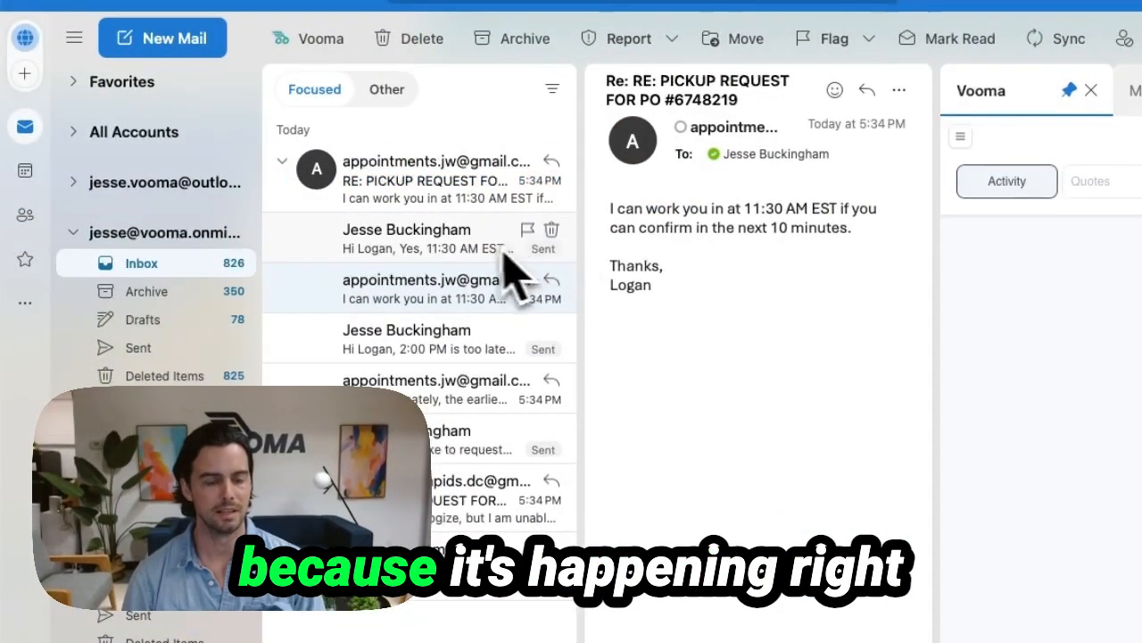
mouse_move(464, 277)
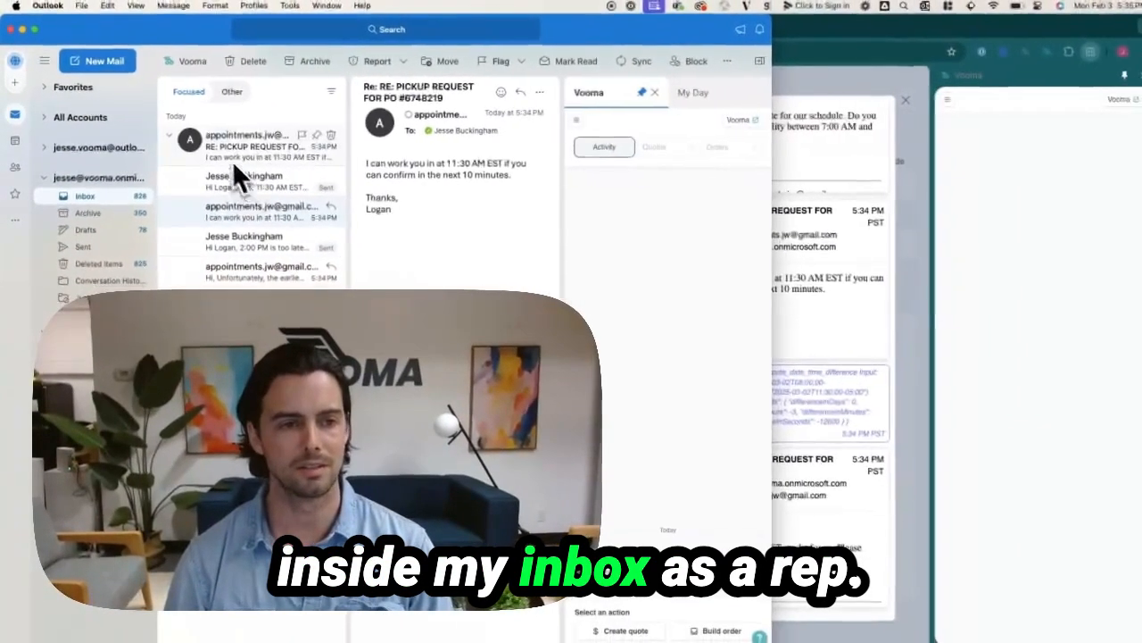
Read the latest appointments.jw reply in the RE: PICKUP REQUEST FOR PO #6748219 thread
click(250, 180)
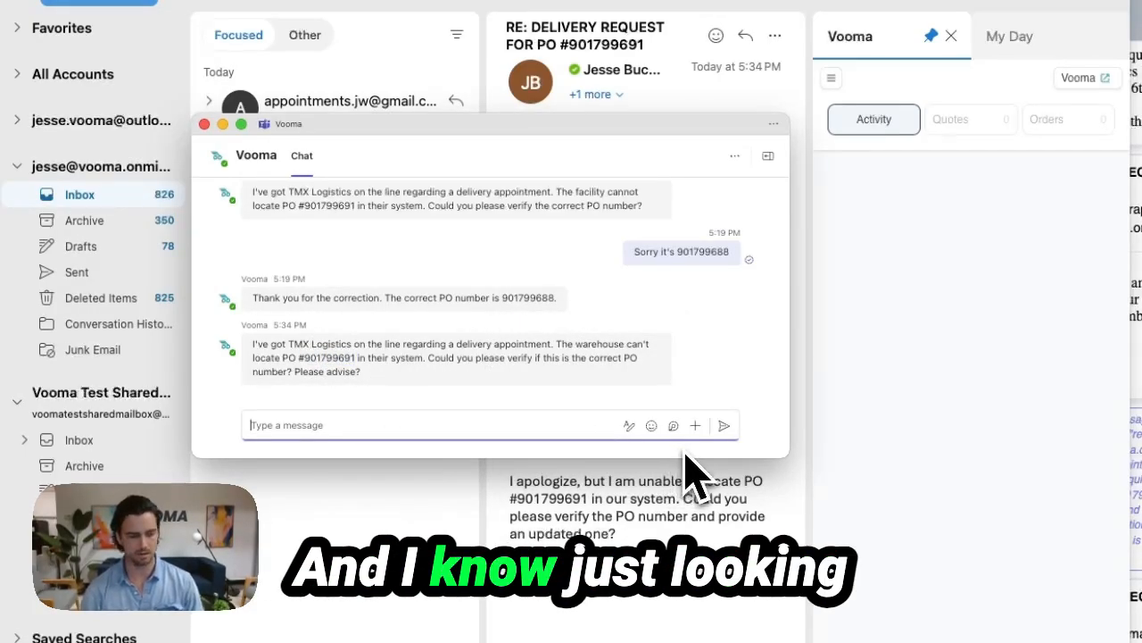
Message the Vooma agent in Teams that the delivery PO is actually the corrected number
text(901799691)
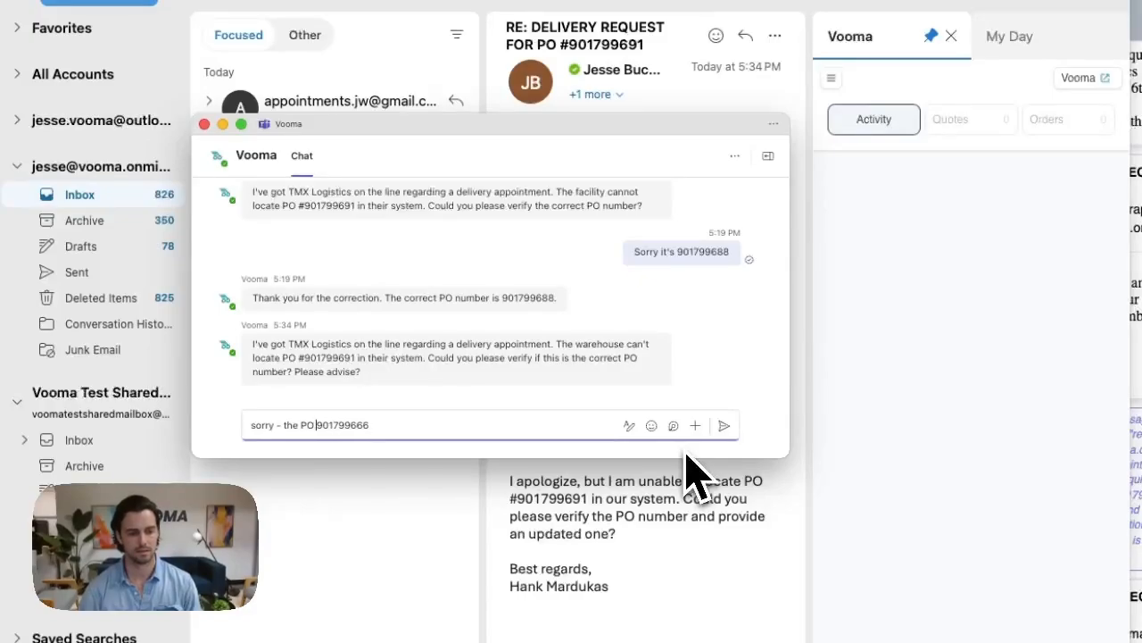
text(is actually)
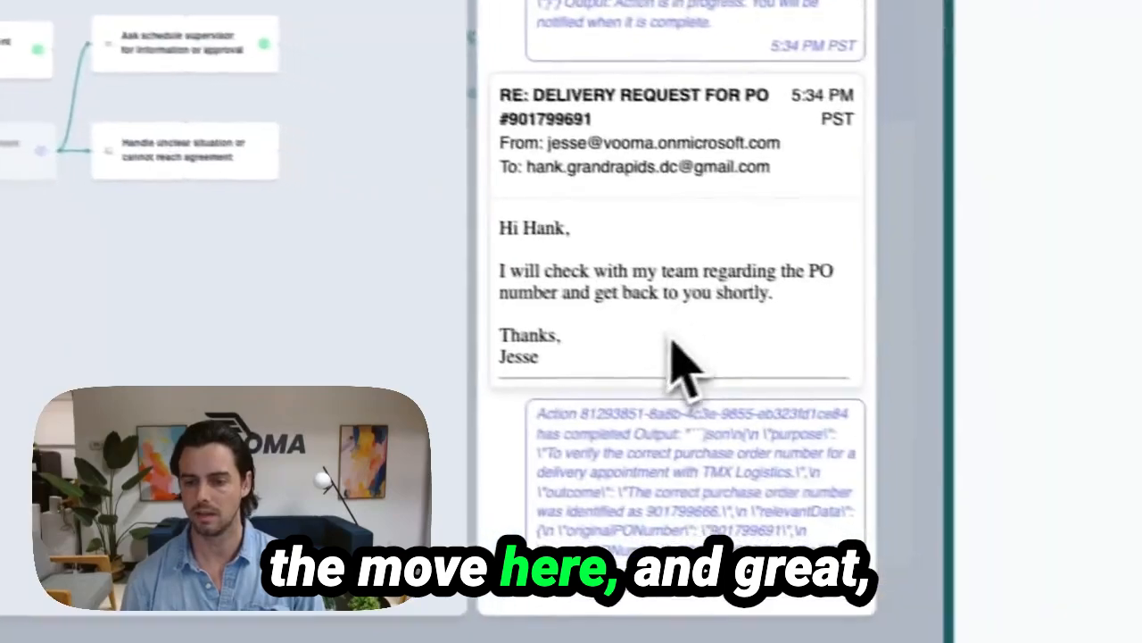
scroll(down, 3)
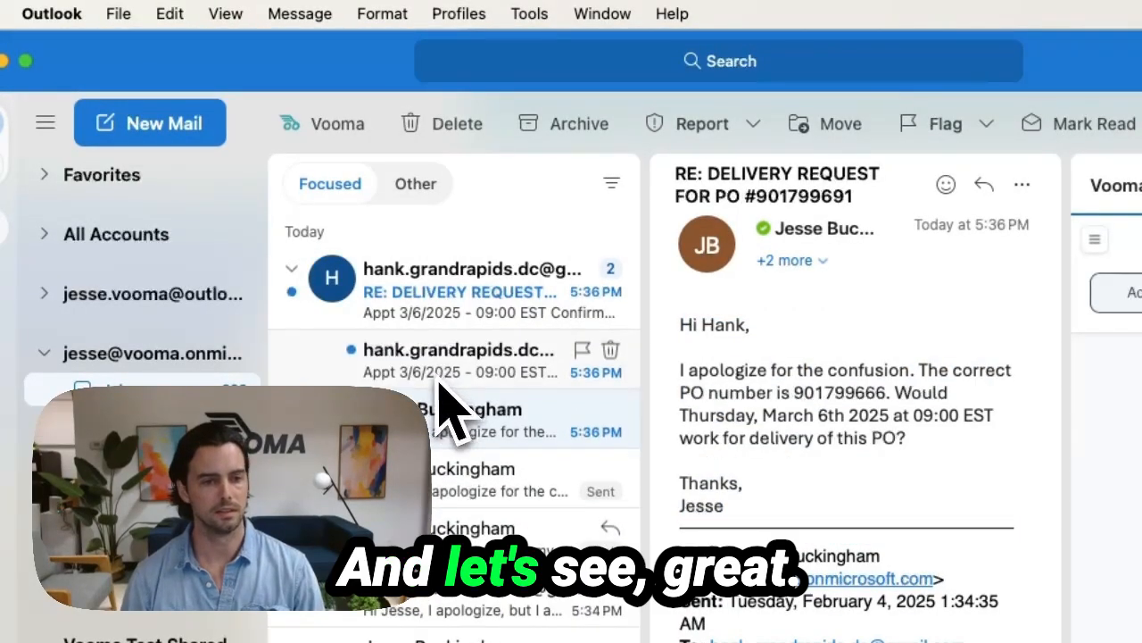
Read Hank's RE: DELIVERY REQUEST reply confirming 3/6/2025 09:00 EST, conf #393020
click(457, 360)
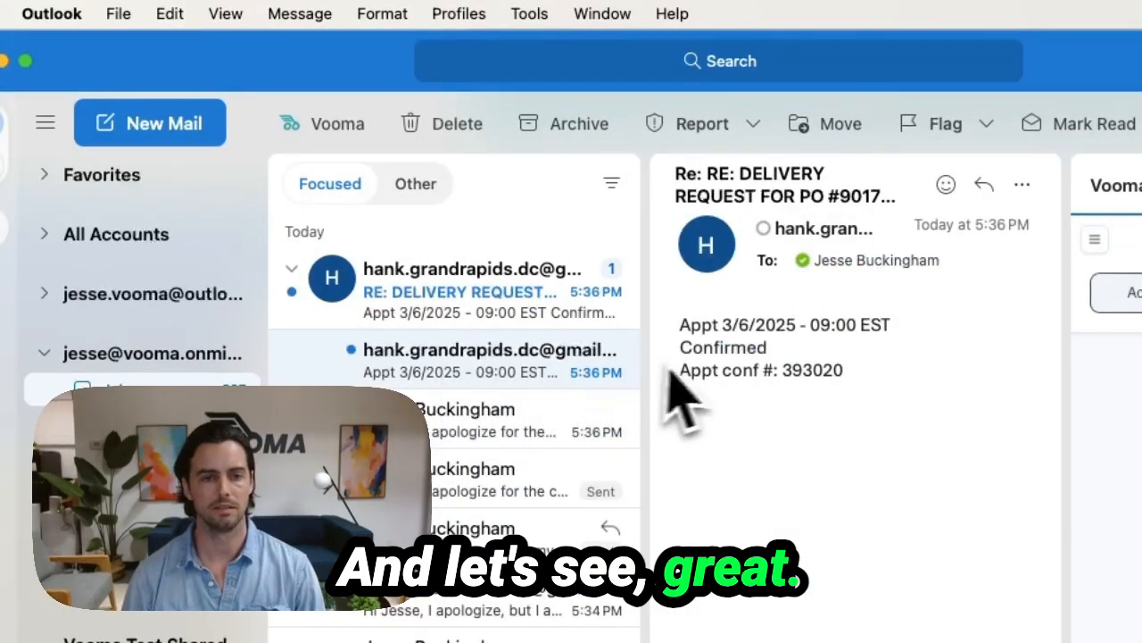